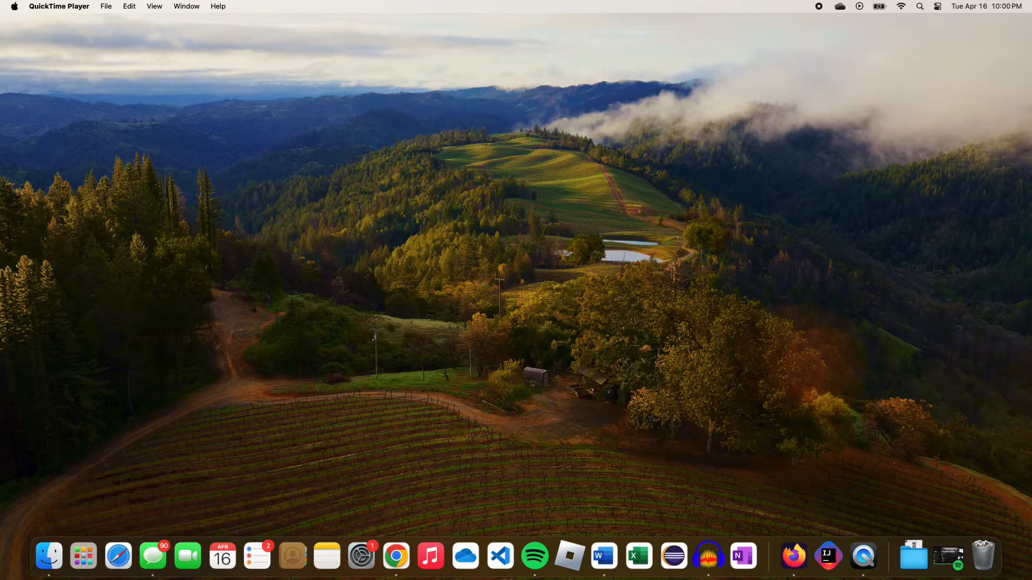
mouse_move(373, 324)
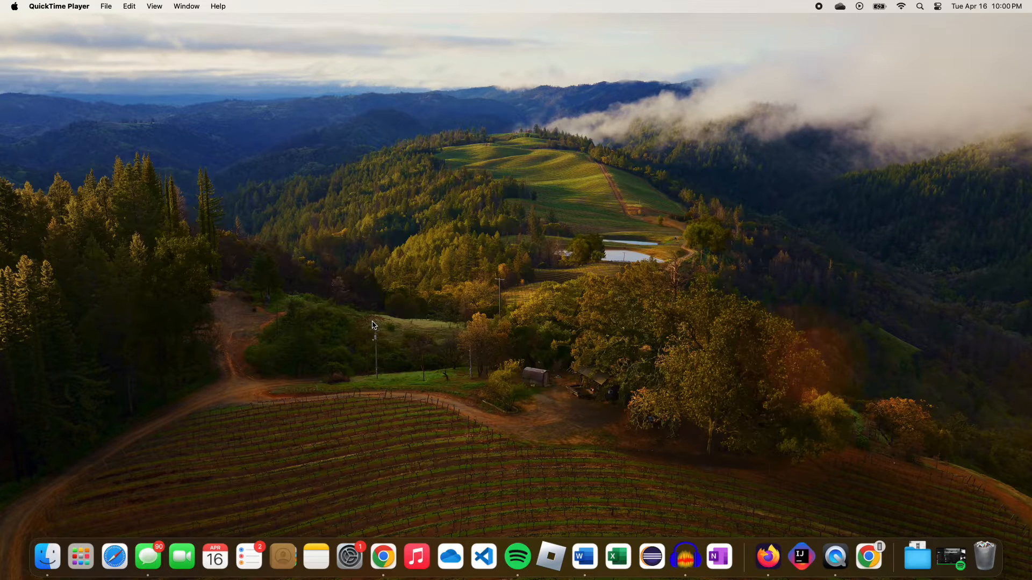
mouse_move(187, 416)
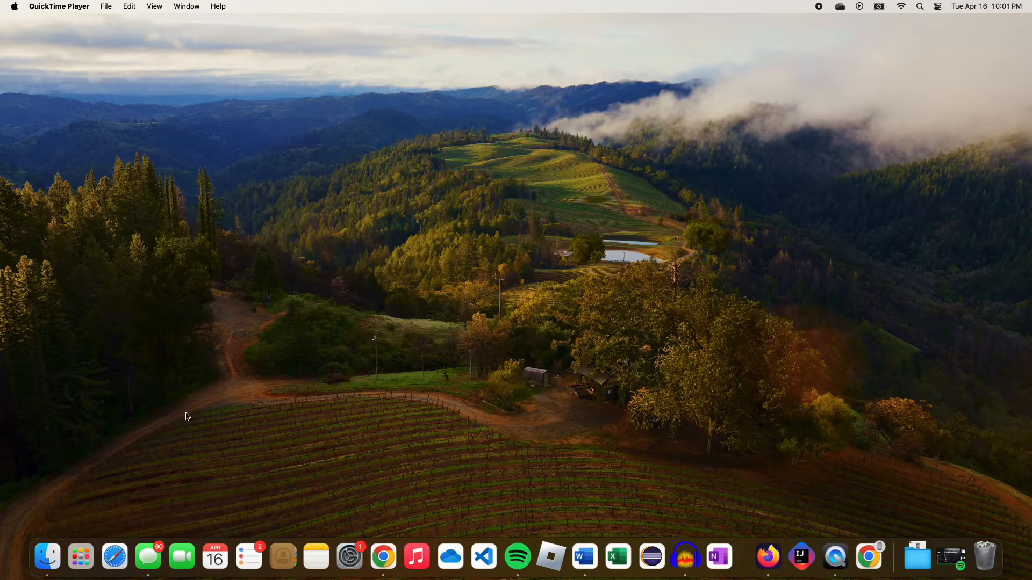
Step: Launch Safari and reach the Parallels Desktop 14-day free trial page via Try free
left_click(114, 557)
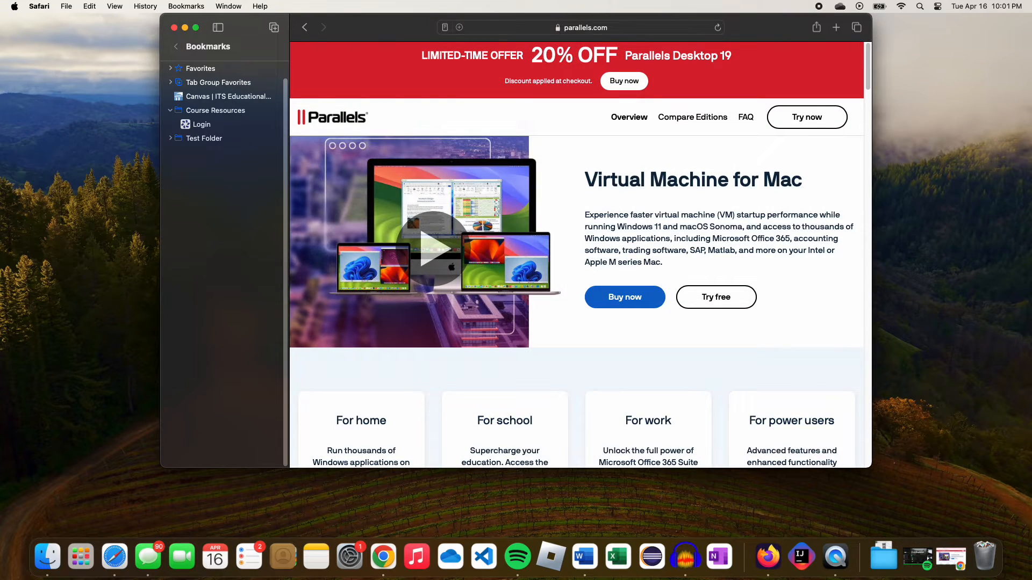
mouse_move(716, 297)
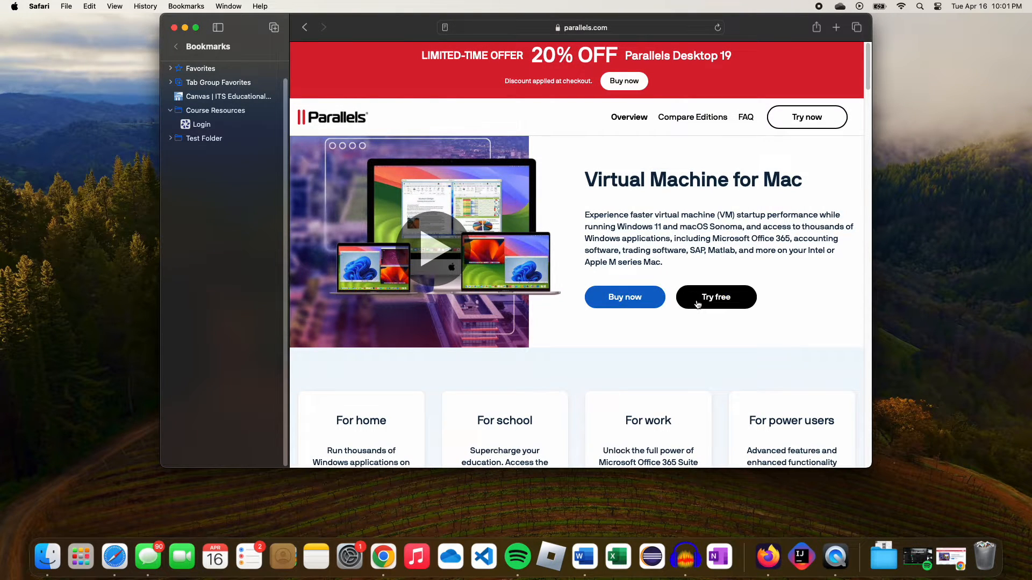
left_click(716, 297)
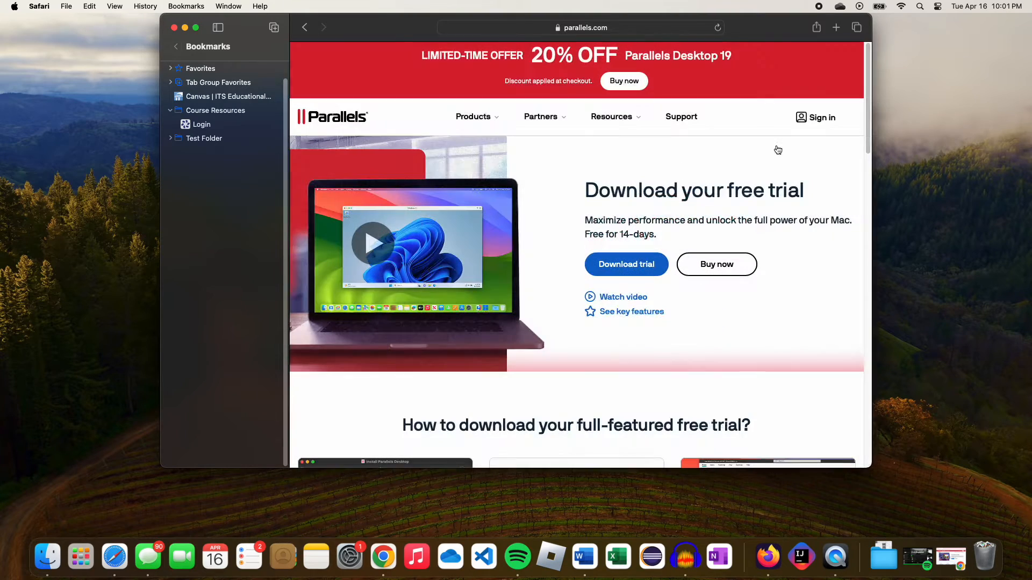
Step: Download the Parallels Desktop trial installer, allowing parallels.com to download it
left_click(626, 264)
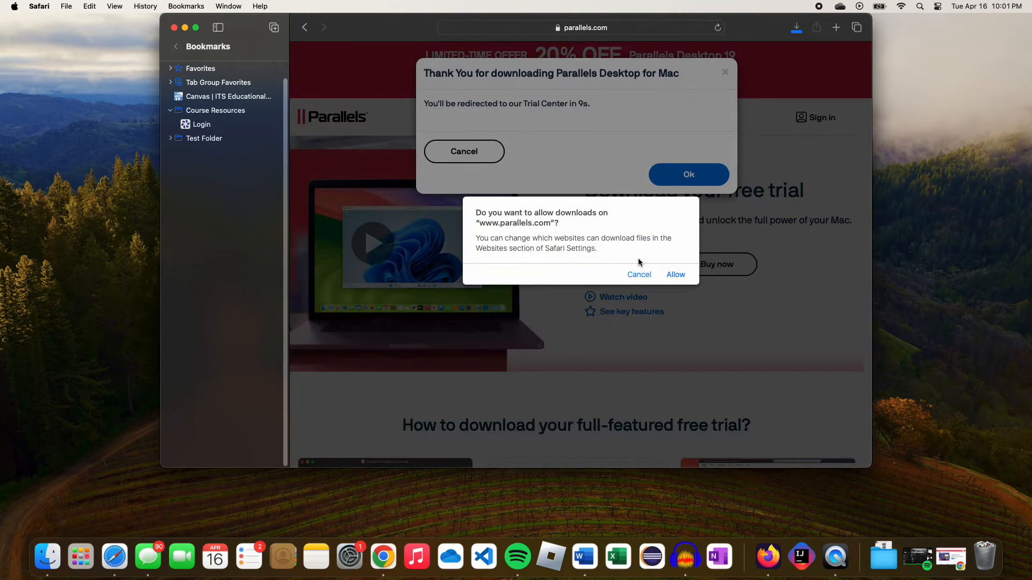
left_click(675, 274)
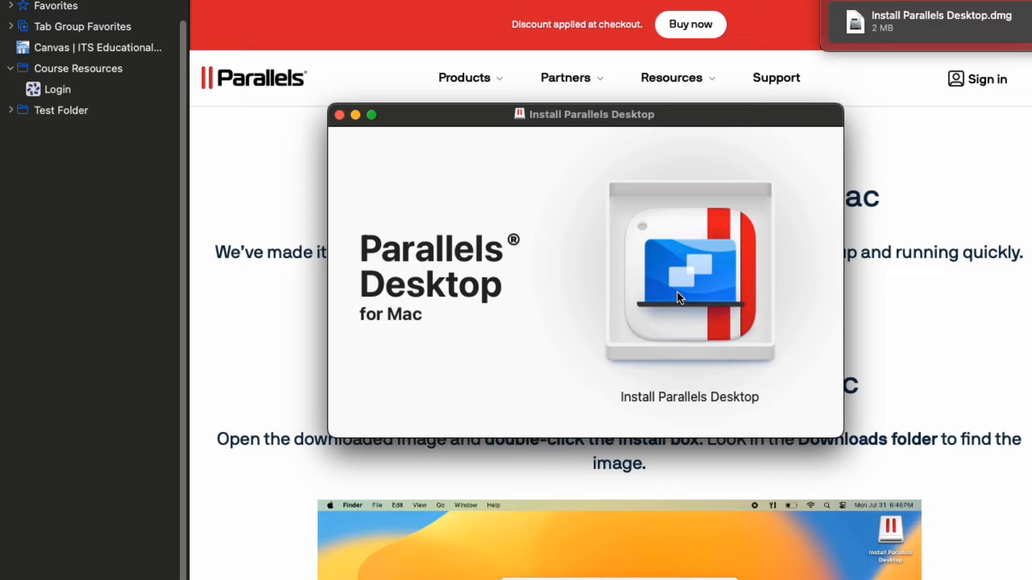
Step: Run Install Parallels Desktop, answer the experience program prompt, and authorize with the Mac password
double_click(689, 273)
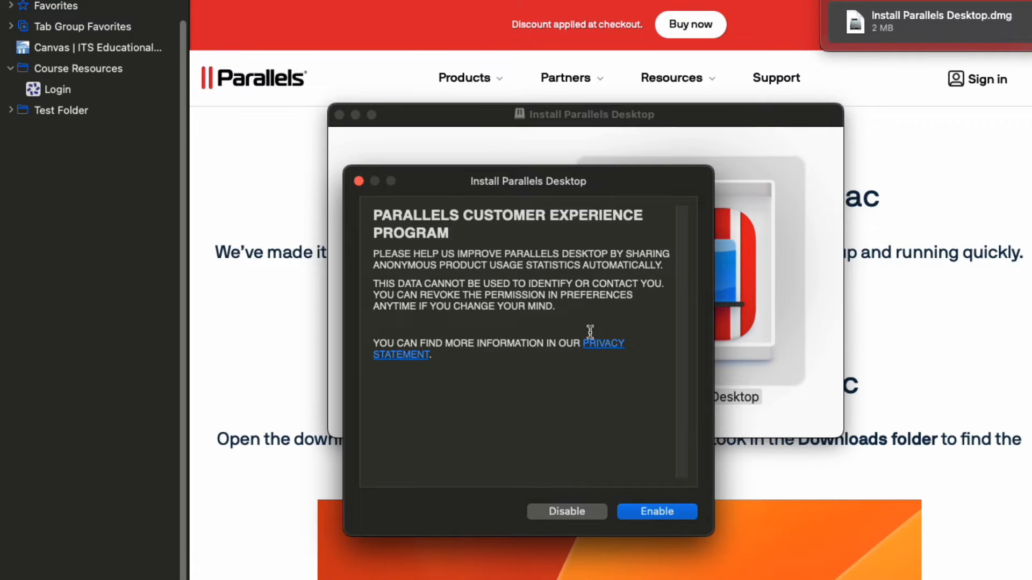
left_click(656, 512)
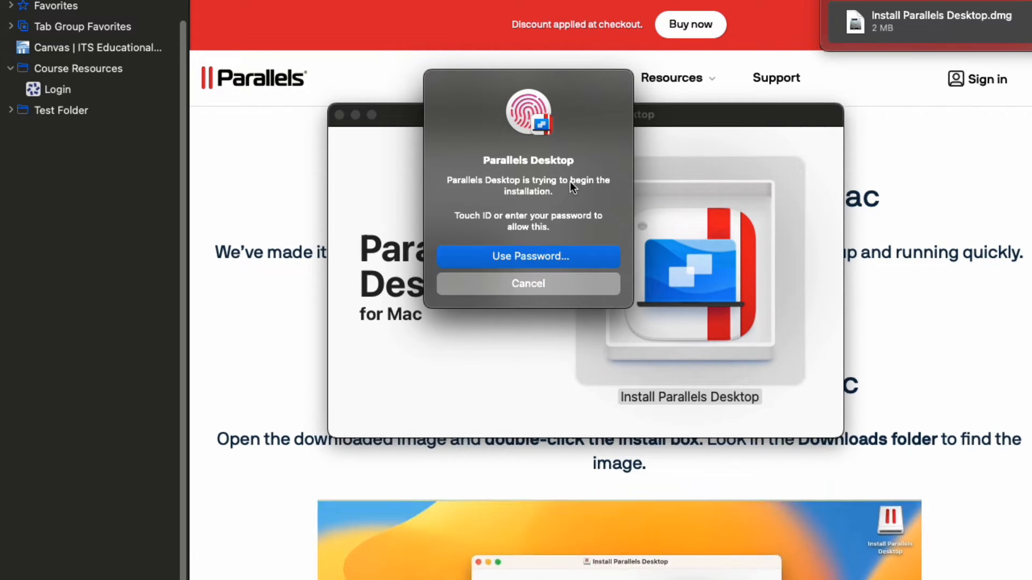
left_click(528, 255)
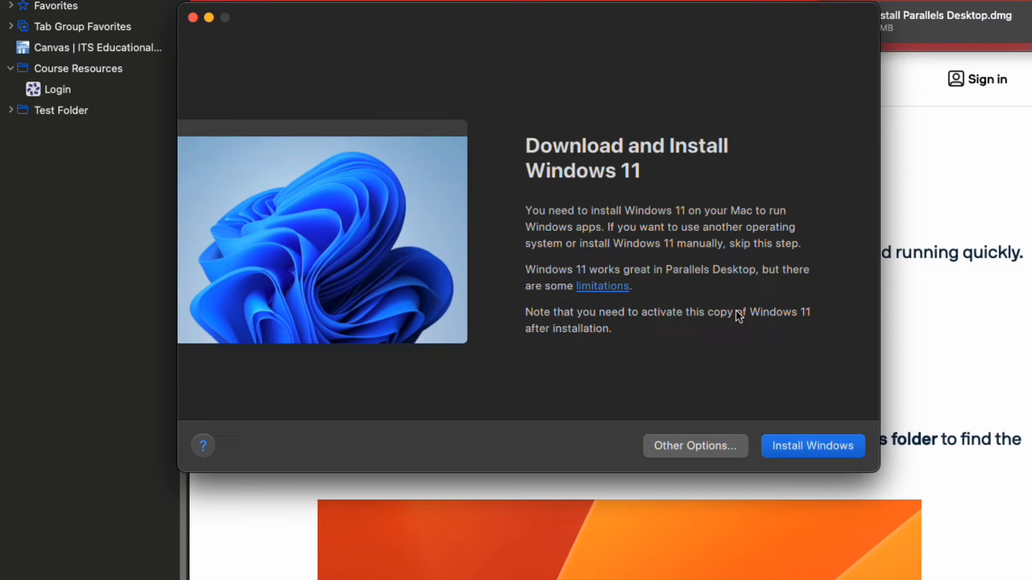
mouse_move(731, 310)
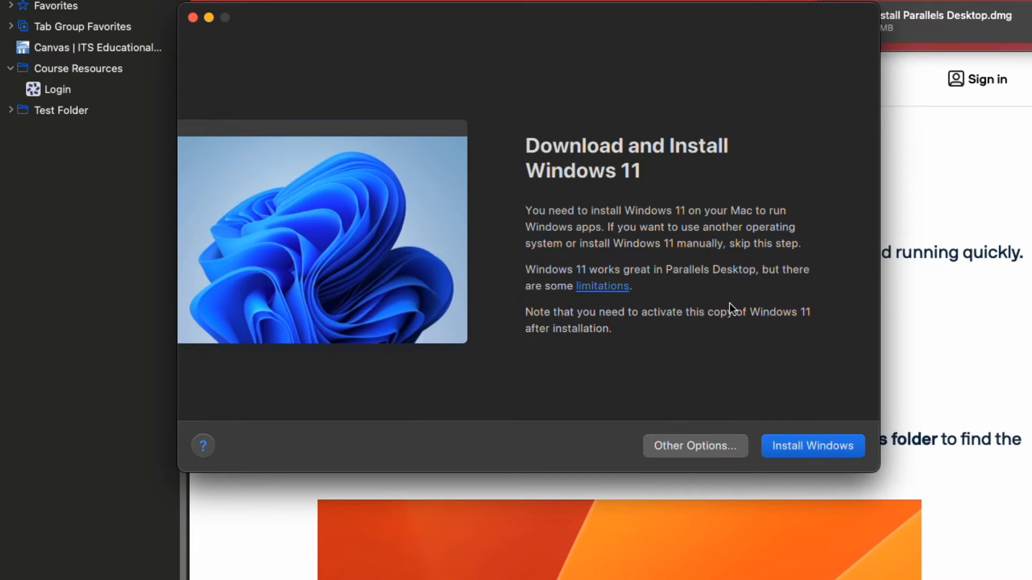
Step: Start the Windows 11 download and installation via Install Windows
left_click(813, 445)
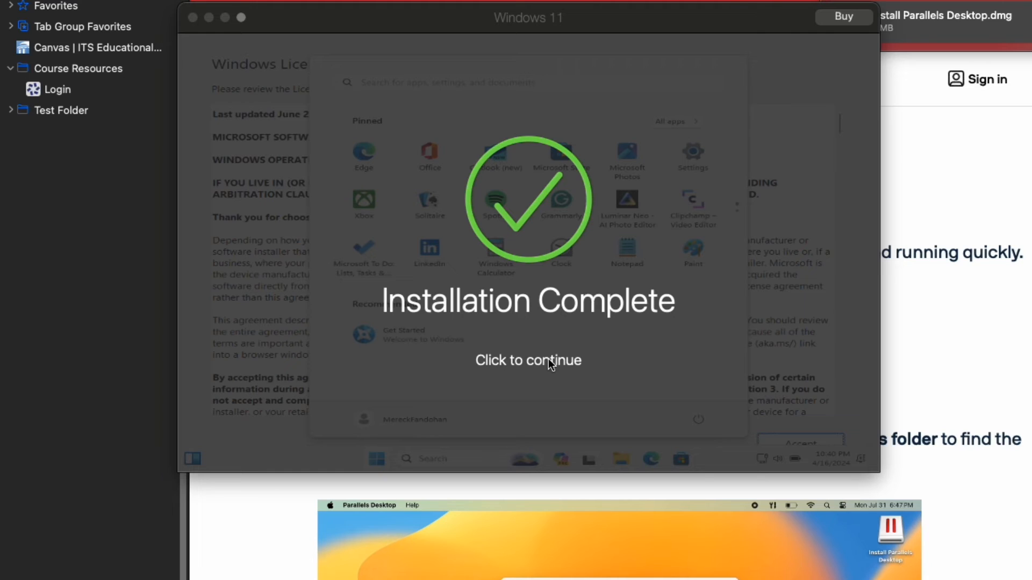
Step: Dismiss the Installation Complete notice to enter the running Windows 11 machine
left_click(527, 360)
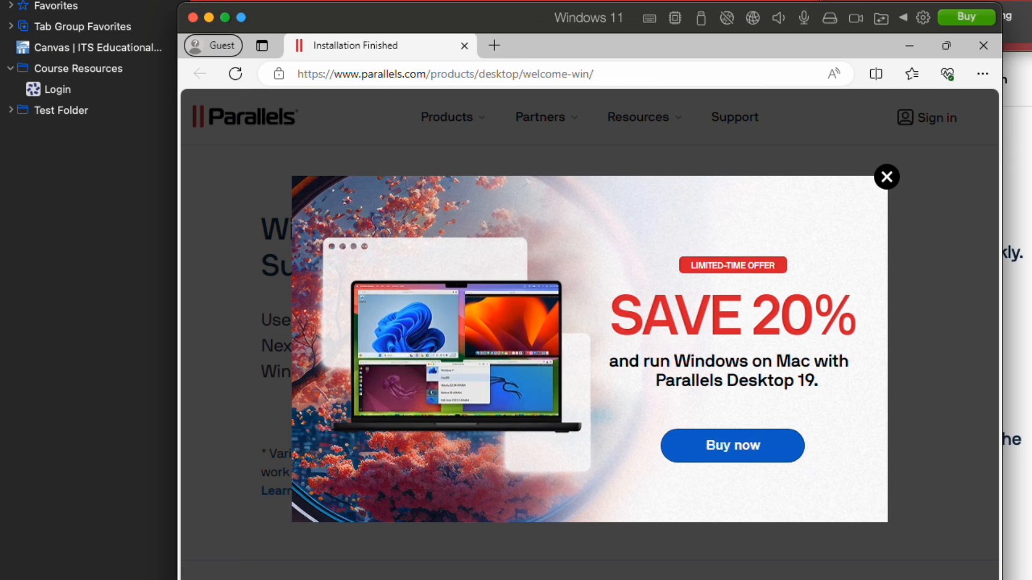
mouse_move(878, 191)
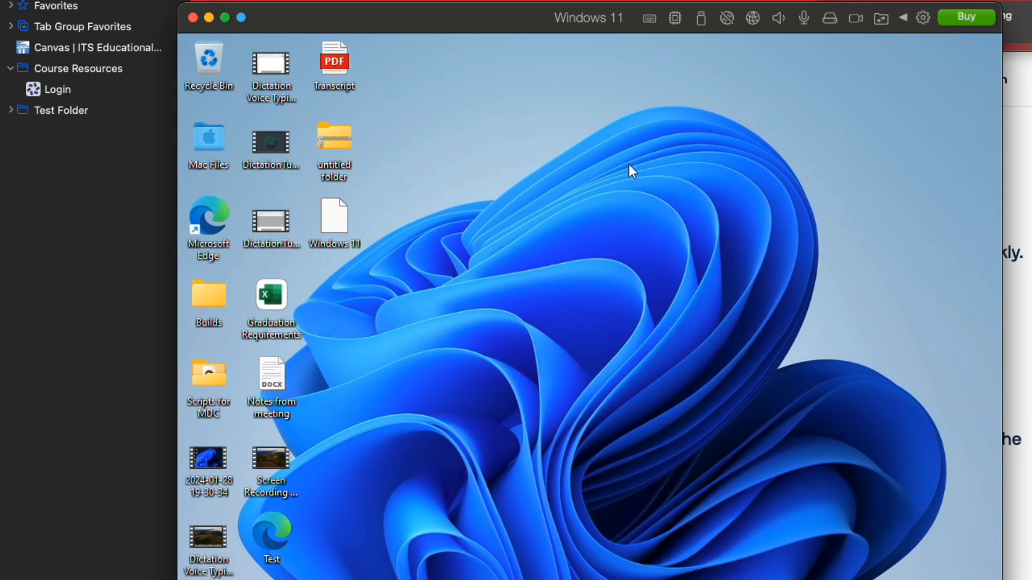
mouse_move(515, 308)
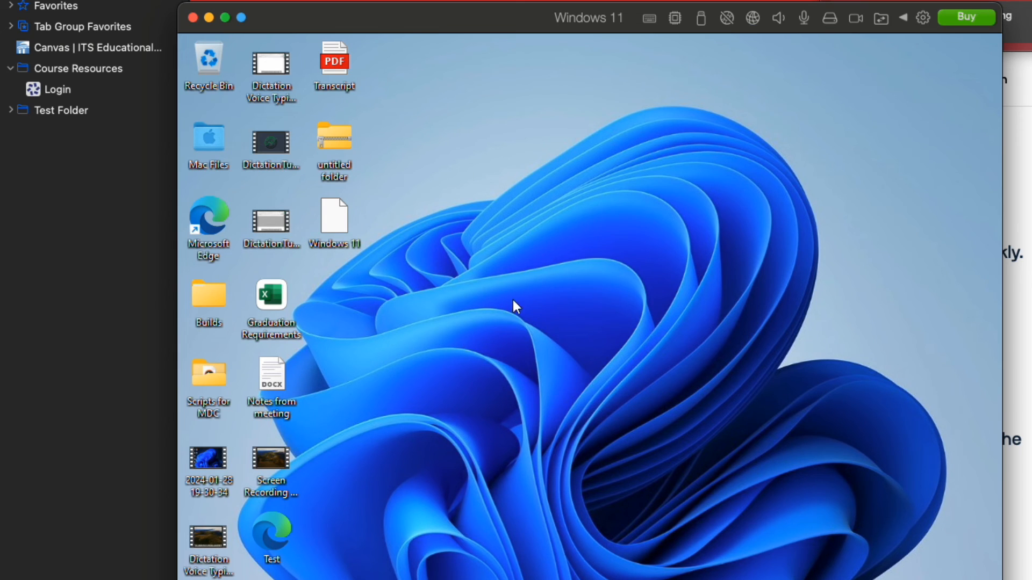
Step: Show the Windows 11 desktop's context menu with its New item options
right_click(517, 306)
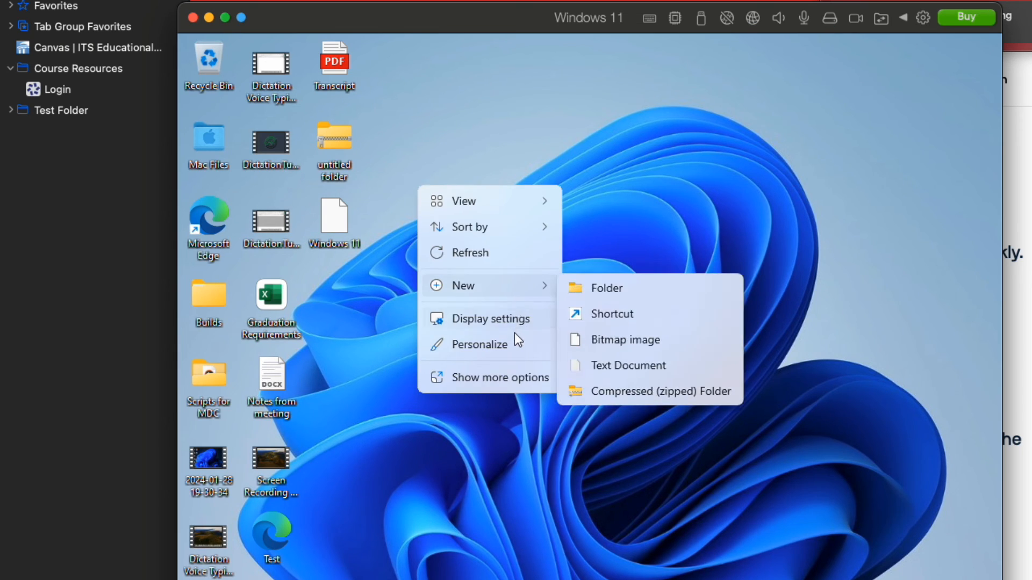